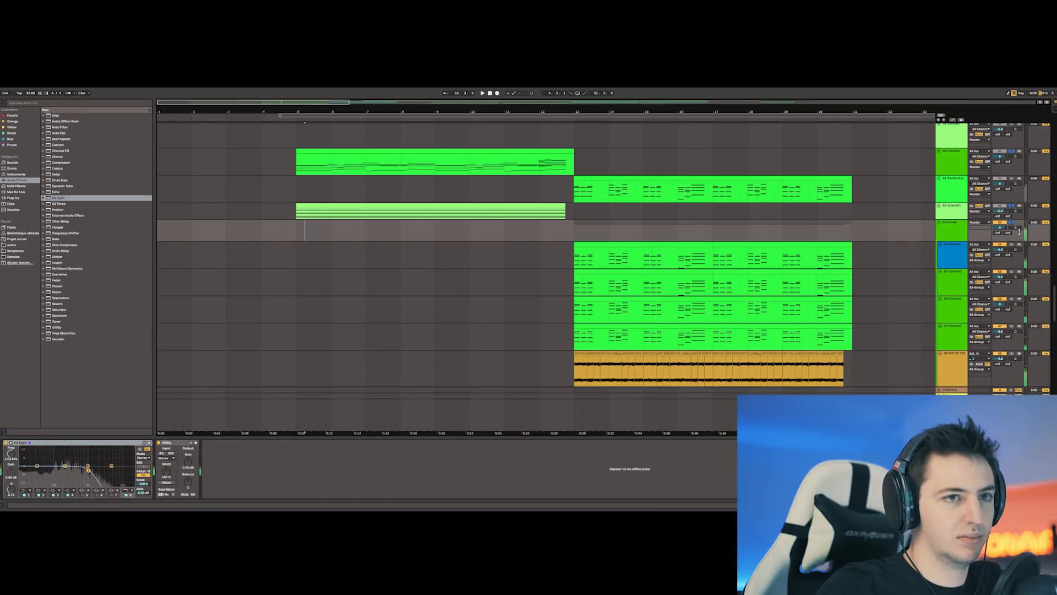
Open the Sylenth1 synth, then the piano track's RC-20 Retro Color window
double_click(430, 211)
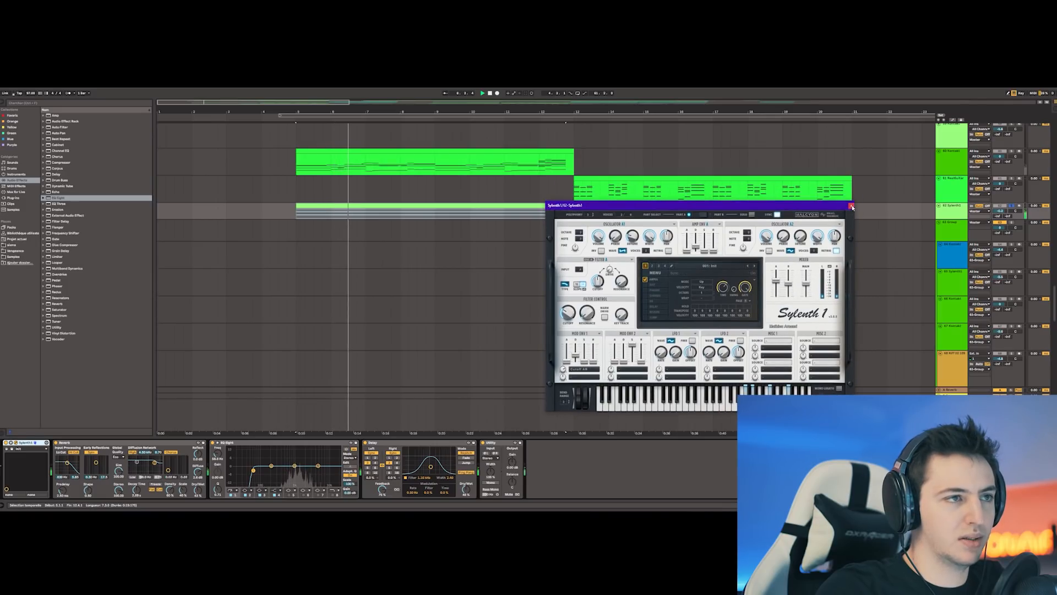
left_click(850, 205)
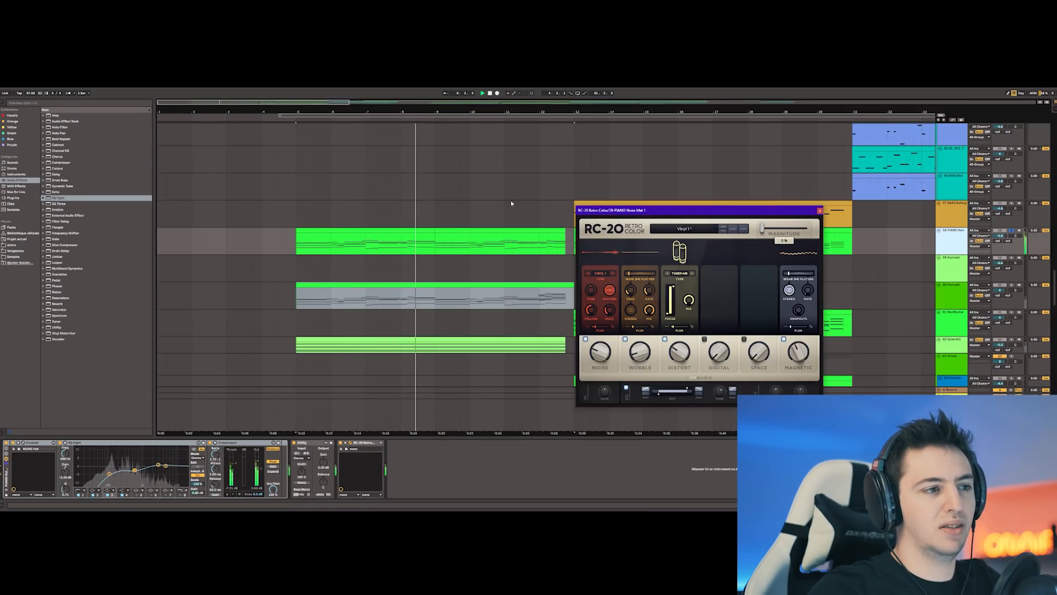
Scroll the arrangement down to reveal the track with the yellow audio clip
left_click_drag(782, 229, 805, 229)
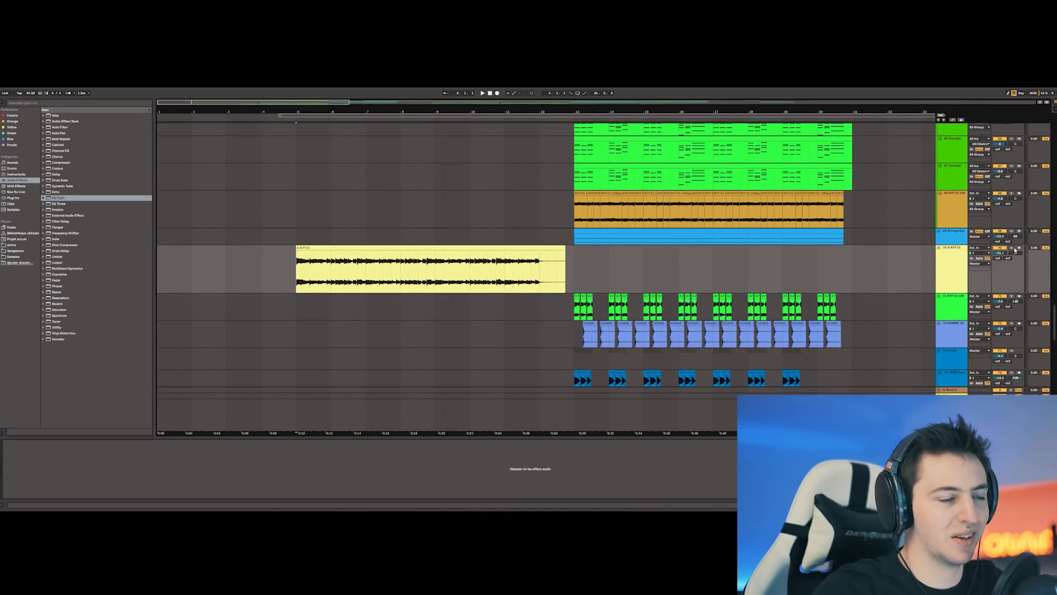
Select the strings track to inspect its Kontakt String Ensemble patch
left_click(431, 267)
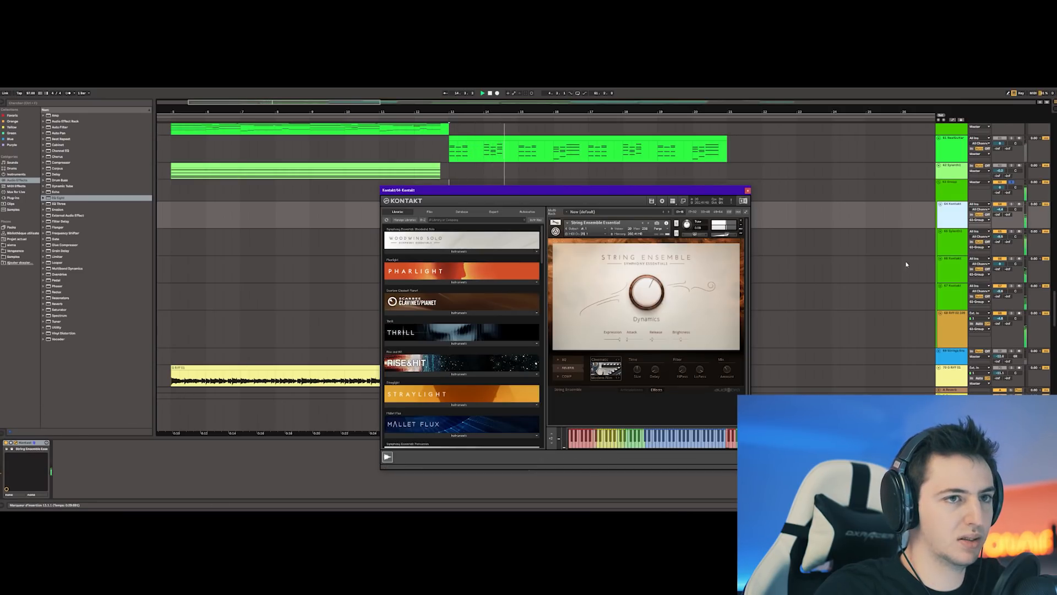
left_click(746, 190)
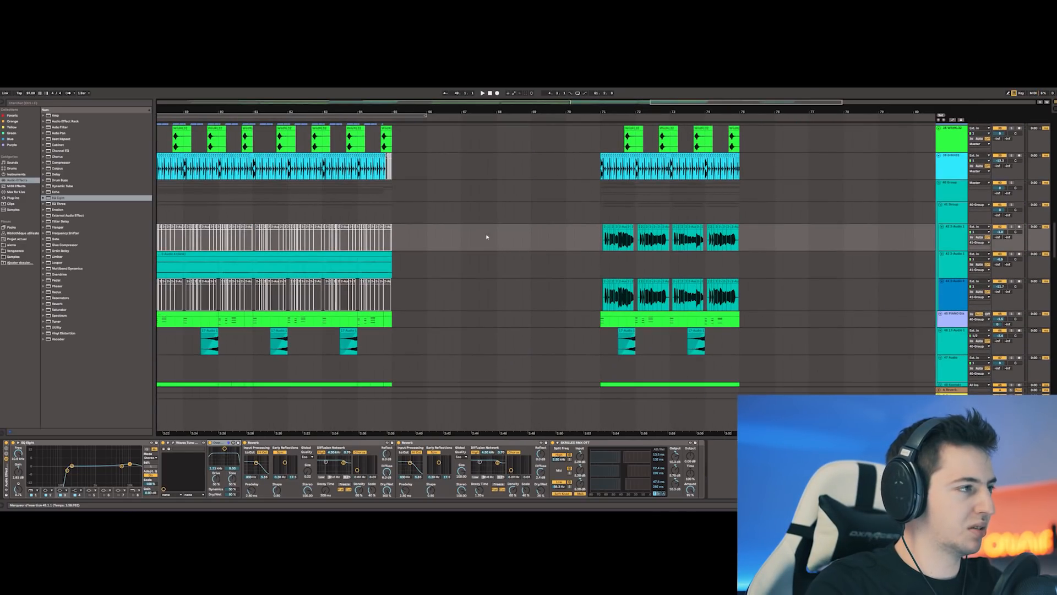
Create a new Live set from the File menu
left_click(6, 93)
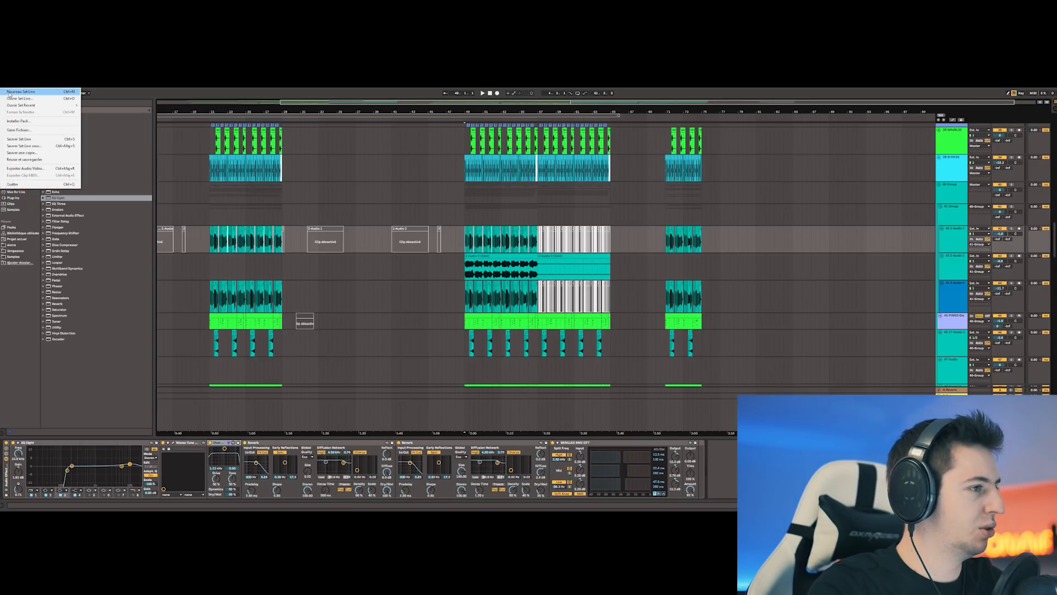
left_click(20, 92)
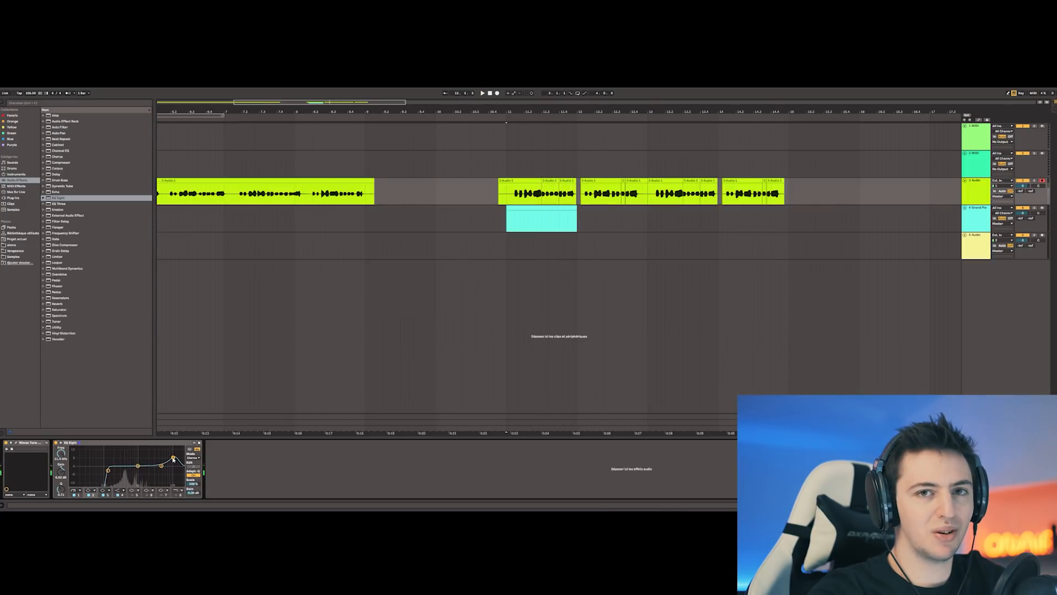
Drag an audio effect from the browser onto the vocal track's chain after the EQ
left_click_drag(174, 460, 174, 456)
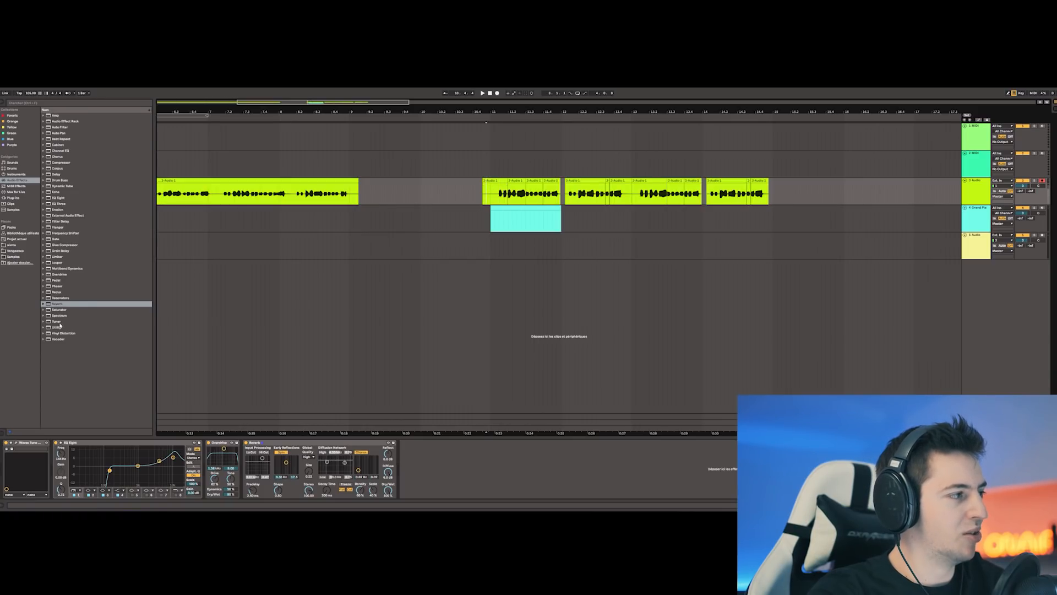
Append a second Reverb to the vocal chain and expand the Multiband Dynamics presets
double_click(57, 304)
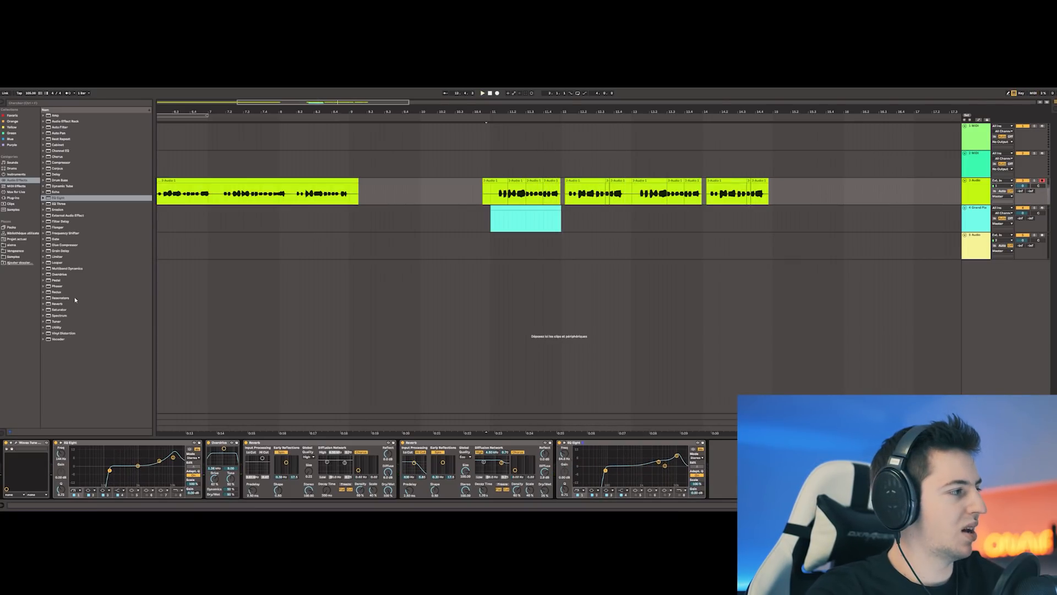
left_click(44, 268)
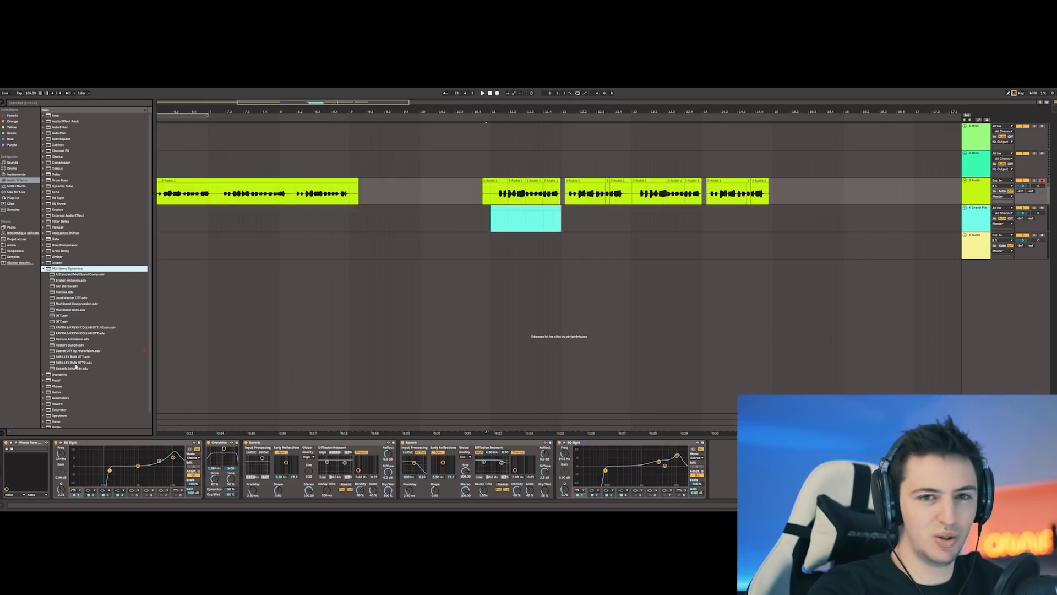